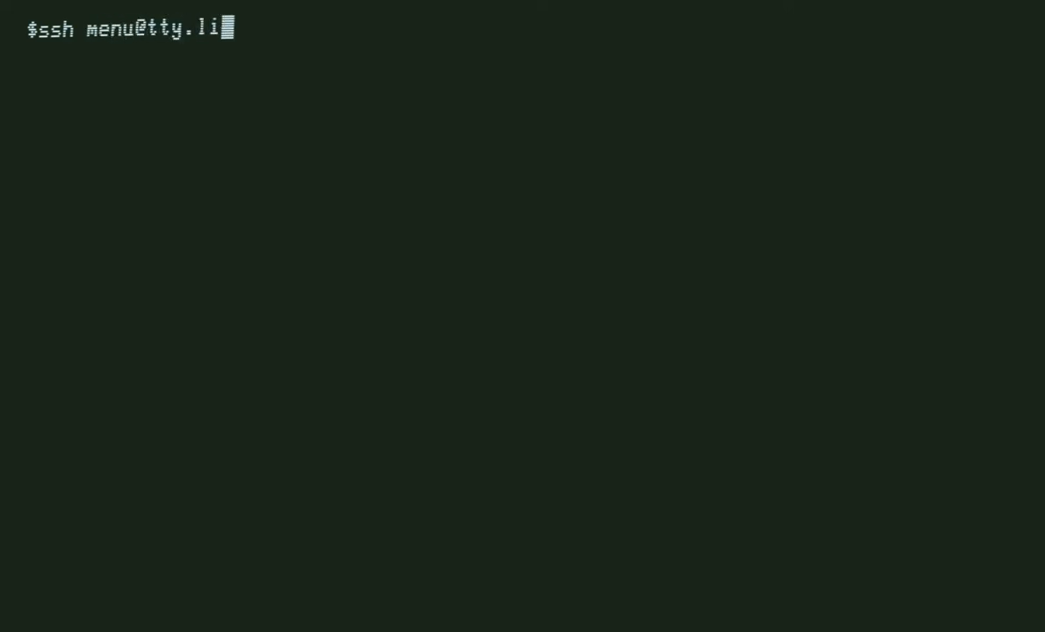
# Connect over ssh to tty.livingcomputers.org and select the KA10 TOPS-10 system.
pyautogui.write('vingcomputers.o')
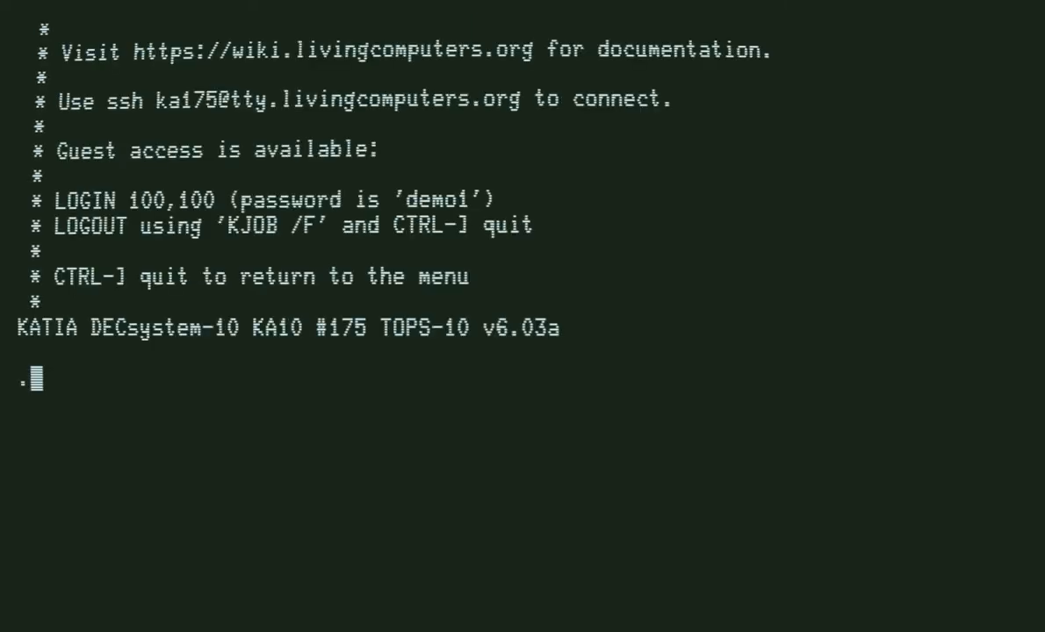
pyautogui.write('LOGIN 100')
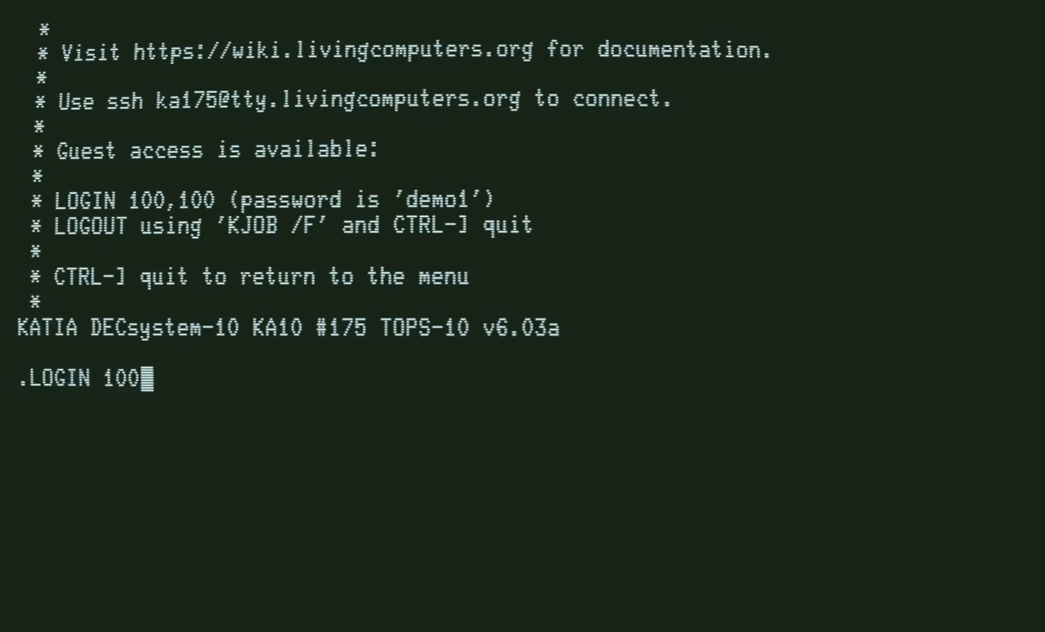
pyautogui.write(',100')
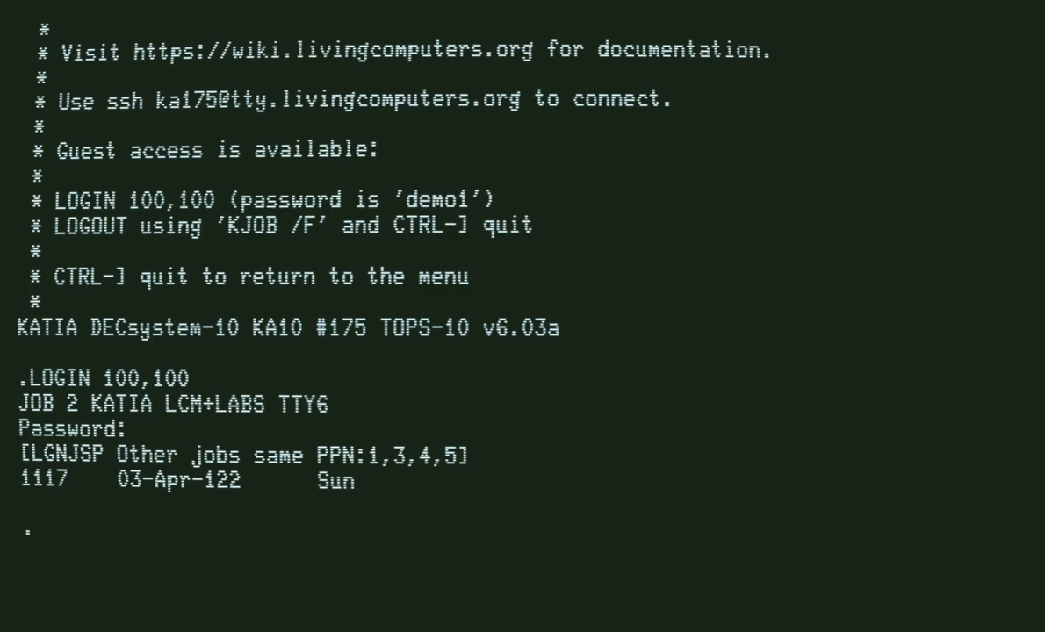
pyautogui.write('DIR')
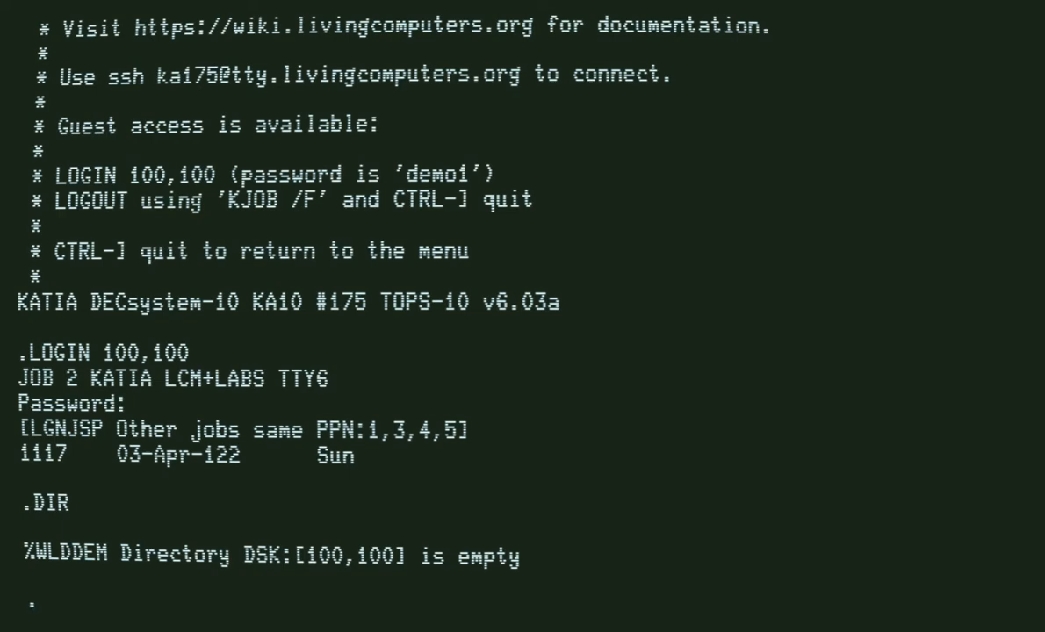
# Create HELLO.MAC with CREATE and enter insert mode.
pyautogui.write('CREA')
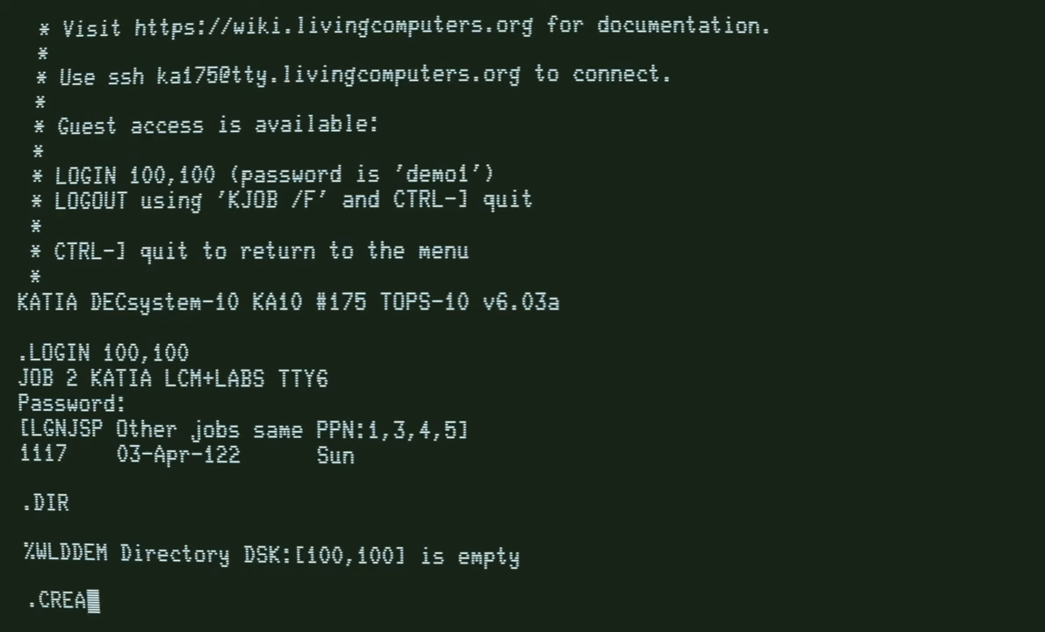
pyautogui.write('T HELLO')
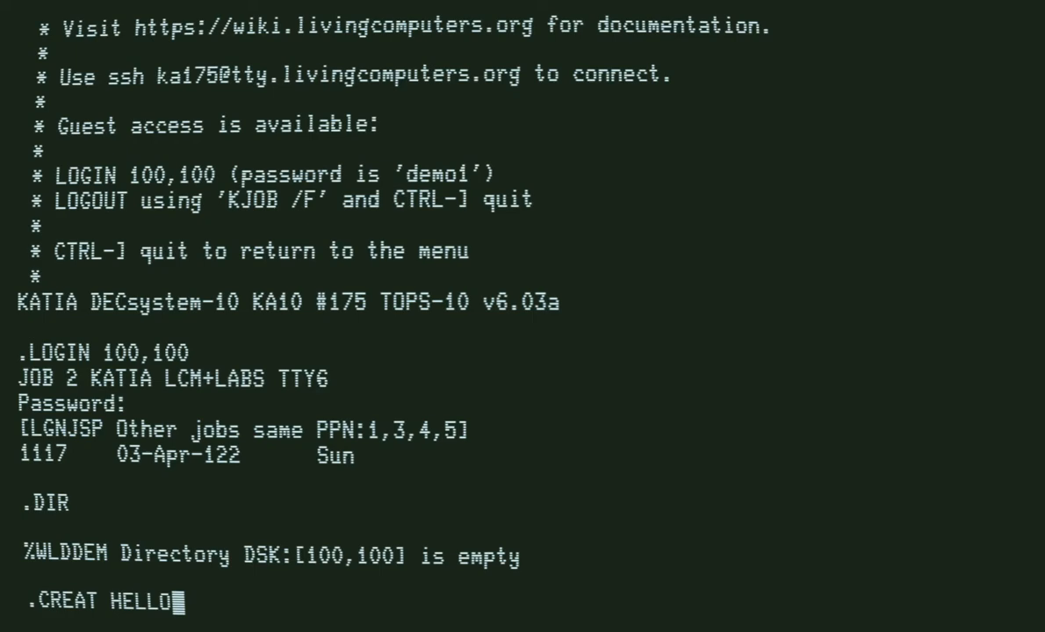
pyautogui.write('.MAC')
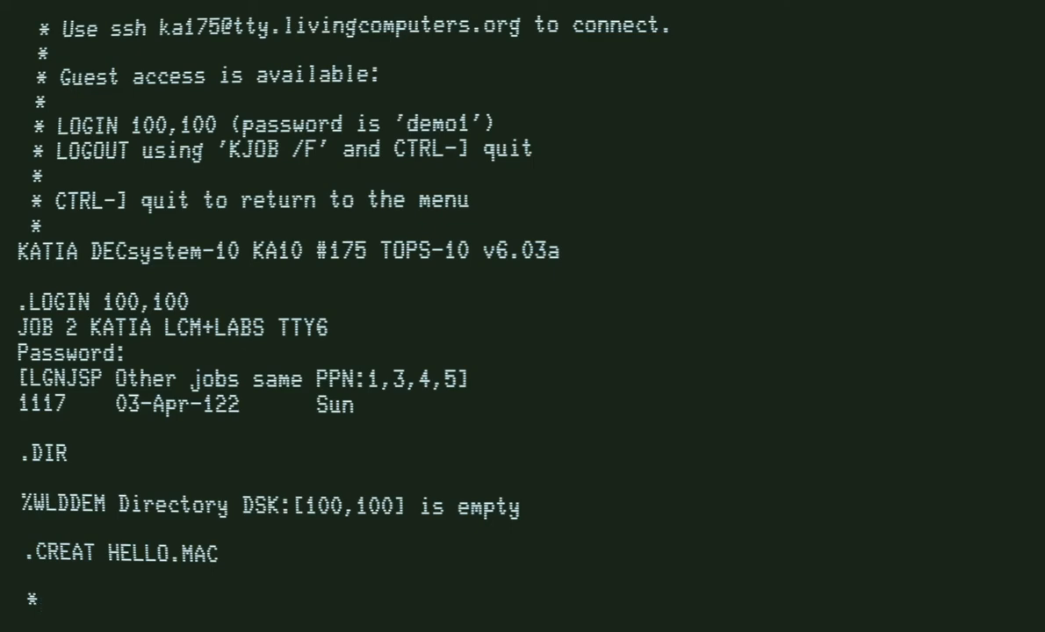
pyautogui.write('I')
pyautogui.write('TITLE')
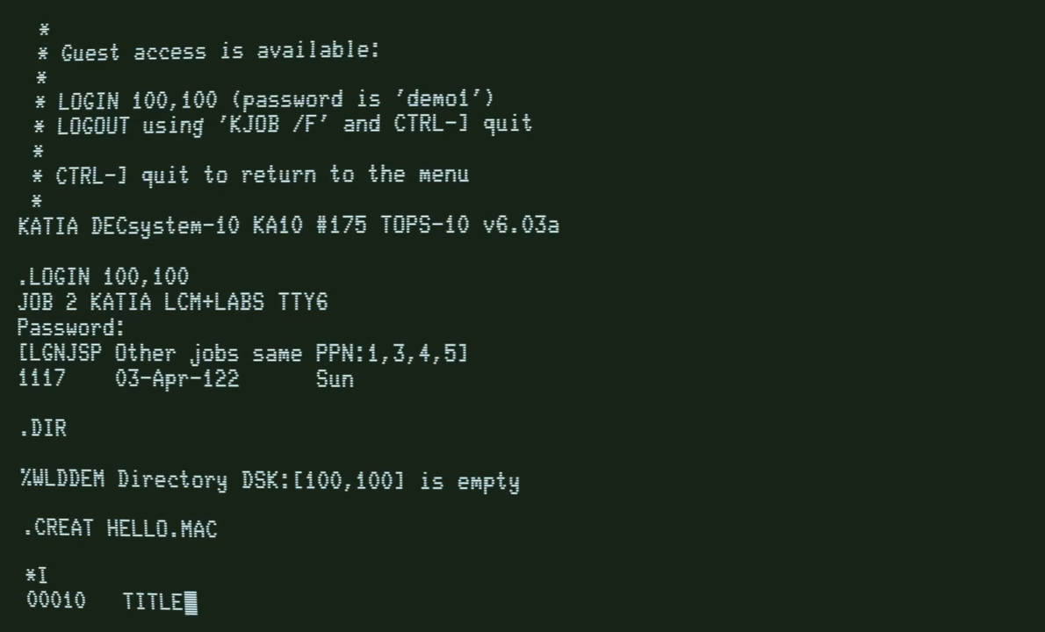
# Enter the source: TITLE HELLO, START: RESET, OUTSTR [ASCIZ /HELLO WORLD/], EXIT, END START.
pyautogui.write('HELLO')
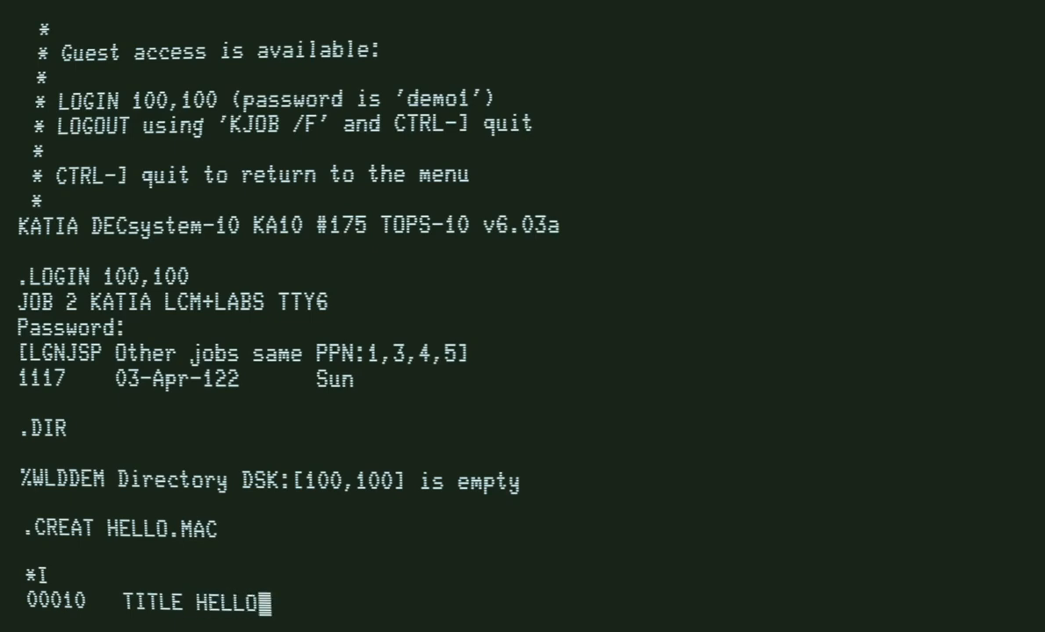
pyautogui.press('Return')
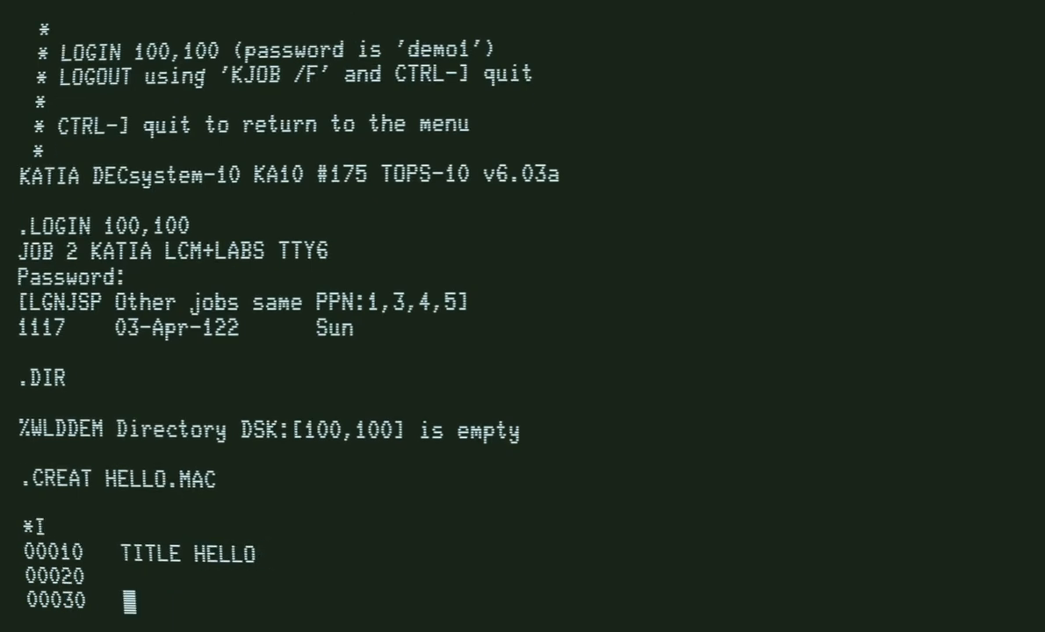
pyautogui.write('START:')
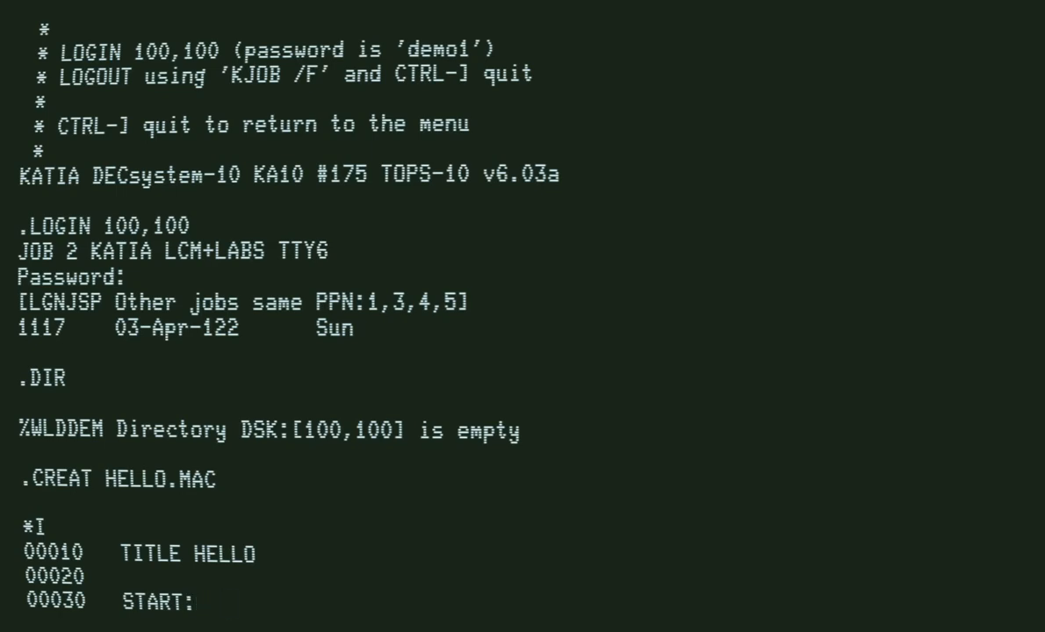
pyautogui.write('RESET')
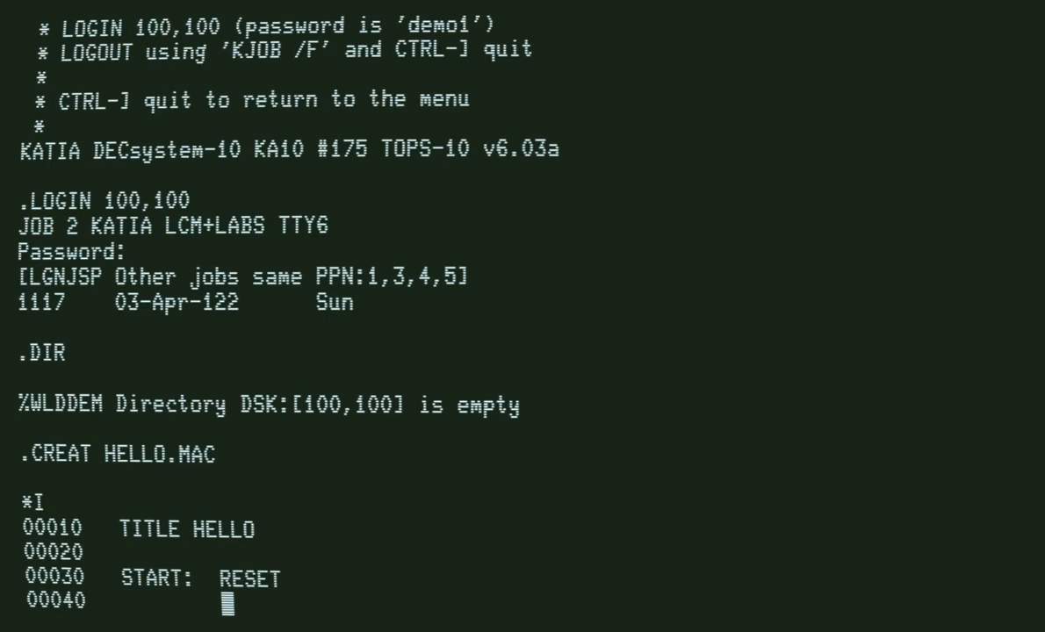
pyautogui.write('OUTSTR')
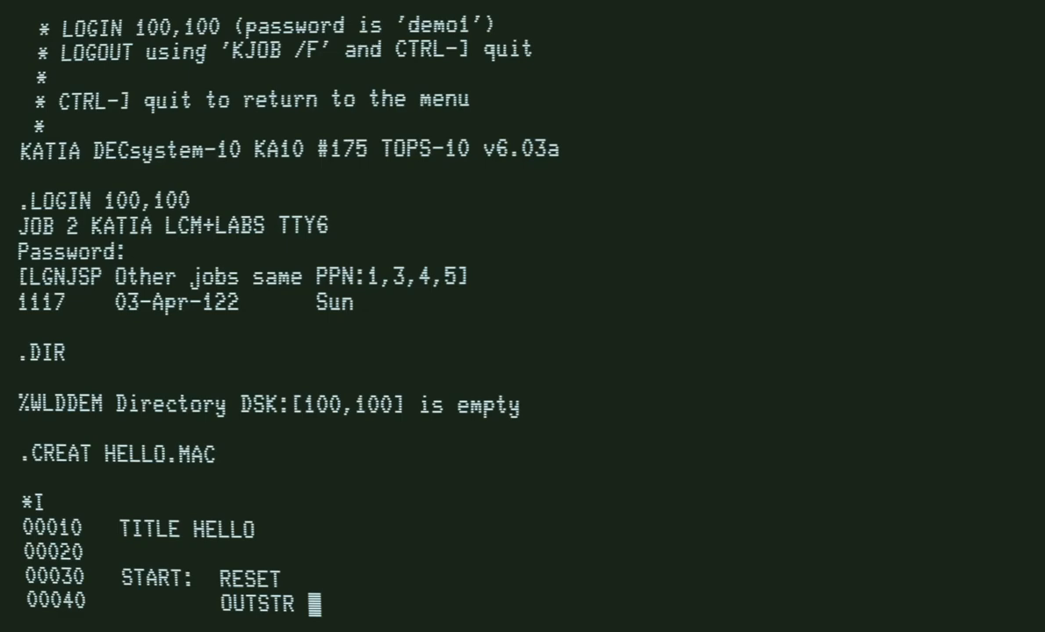
pyautogui.write('[A')
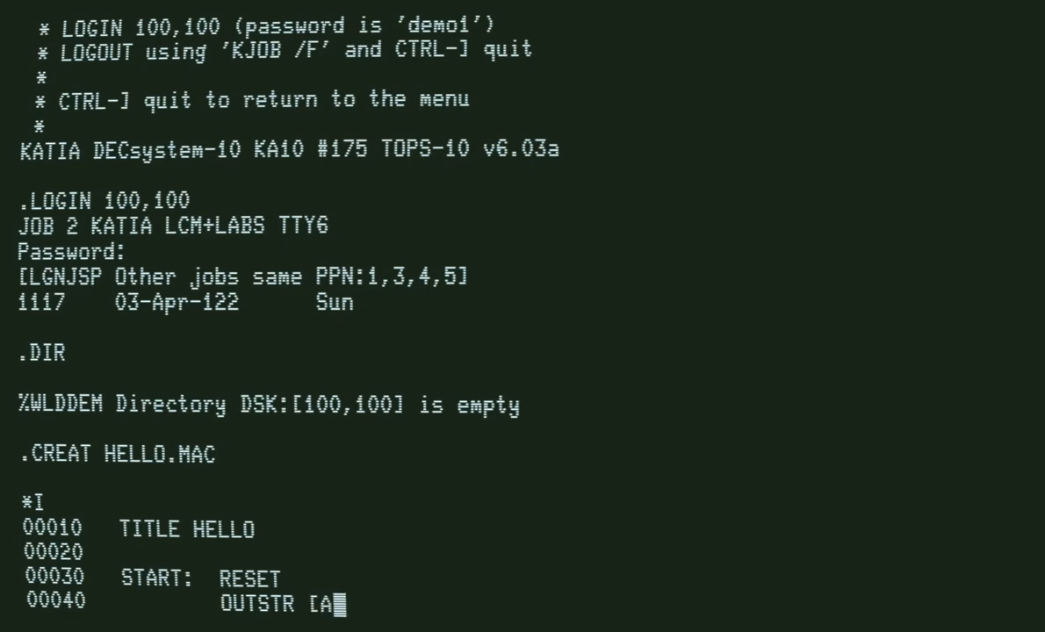
pyautogui.write('SCIZ')
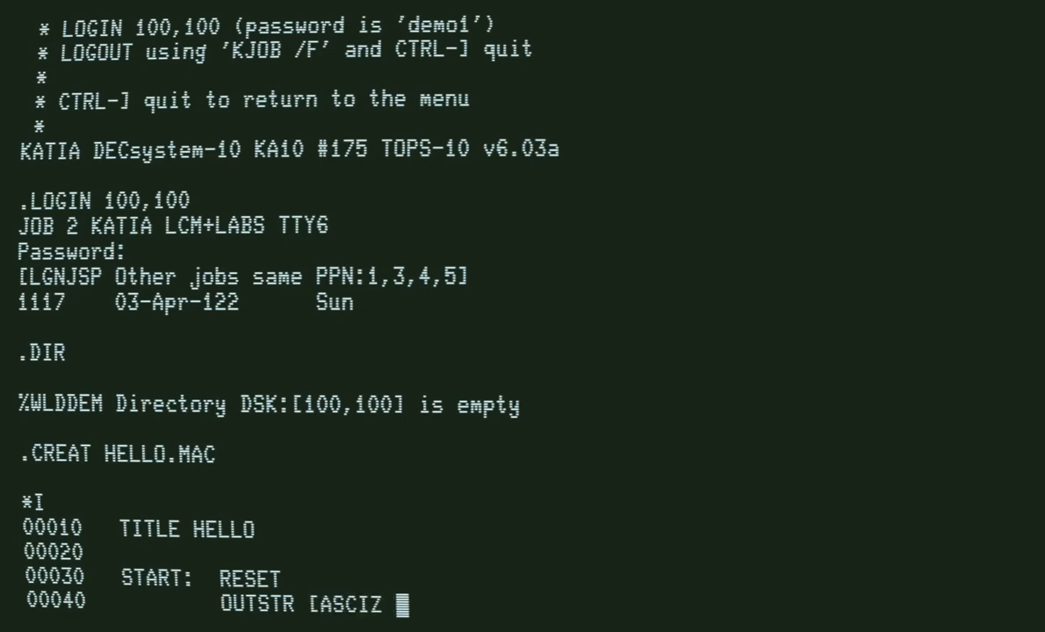
pyautogui.write('/HELLO WORLD/')
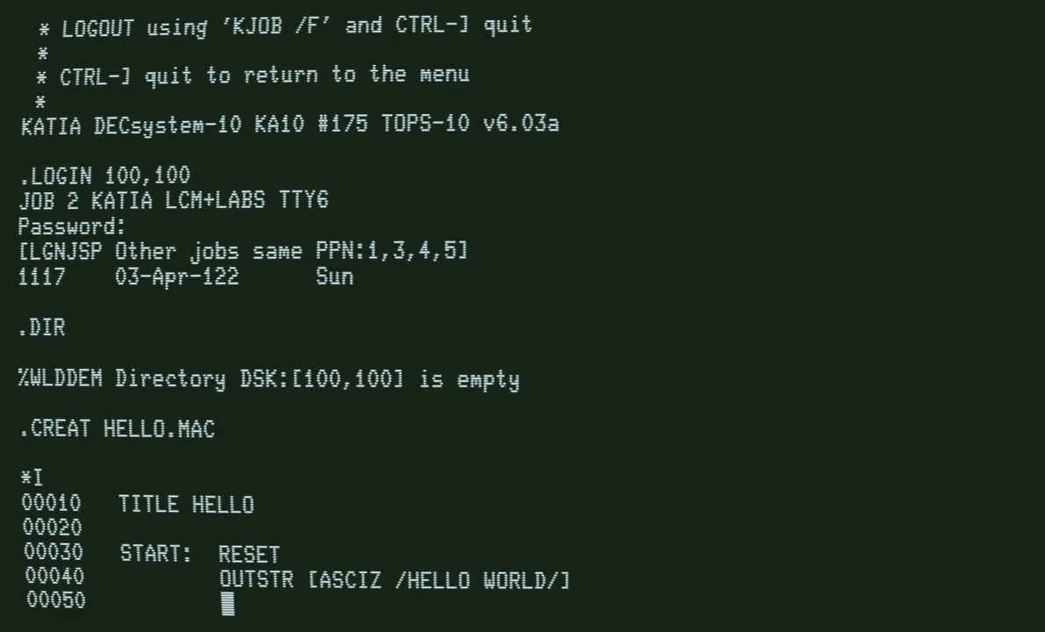
pyautogui.write('EXIT')
pyautogui.write('END START')
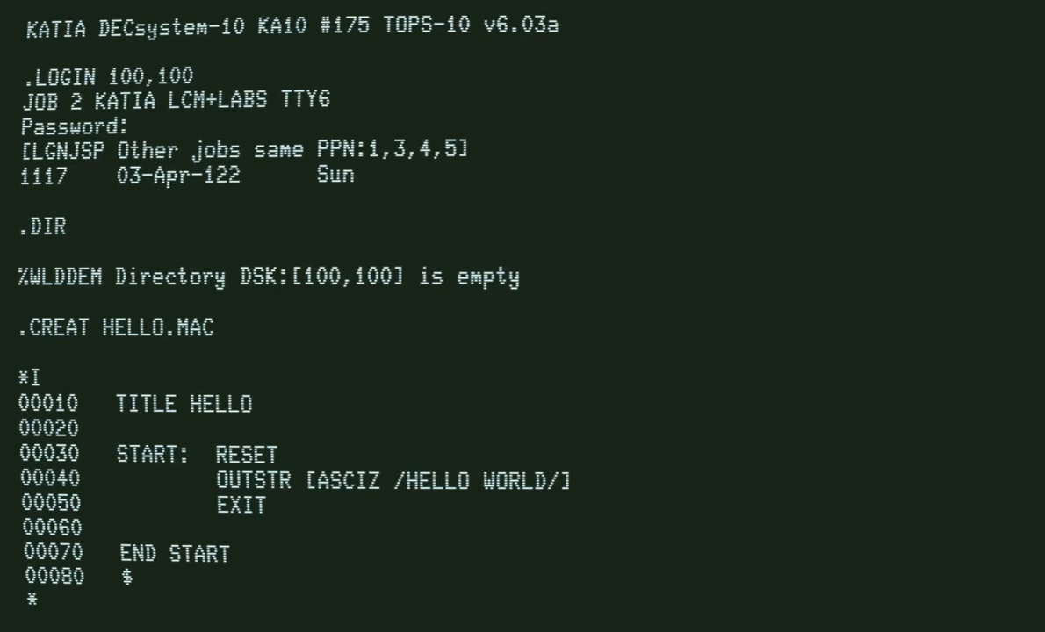
# Exit the editor to save HELLO.MAC and assemble it with COMPILE HELLO, producing HELLO.REL.
pyautogui.write('E')
pyautogui.write('DIR')
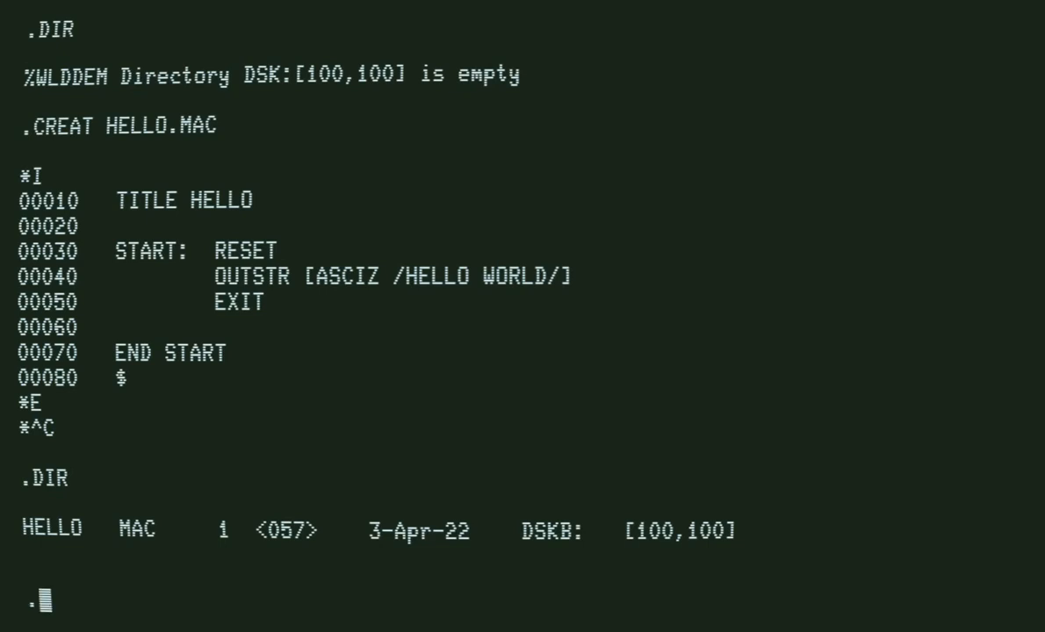
pyautogui.write('COMPIL')
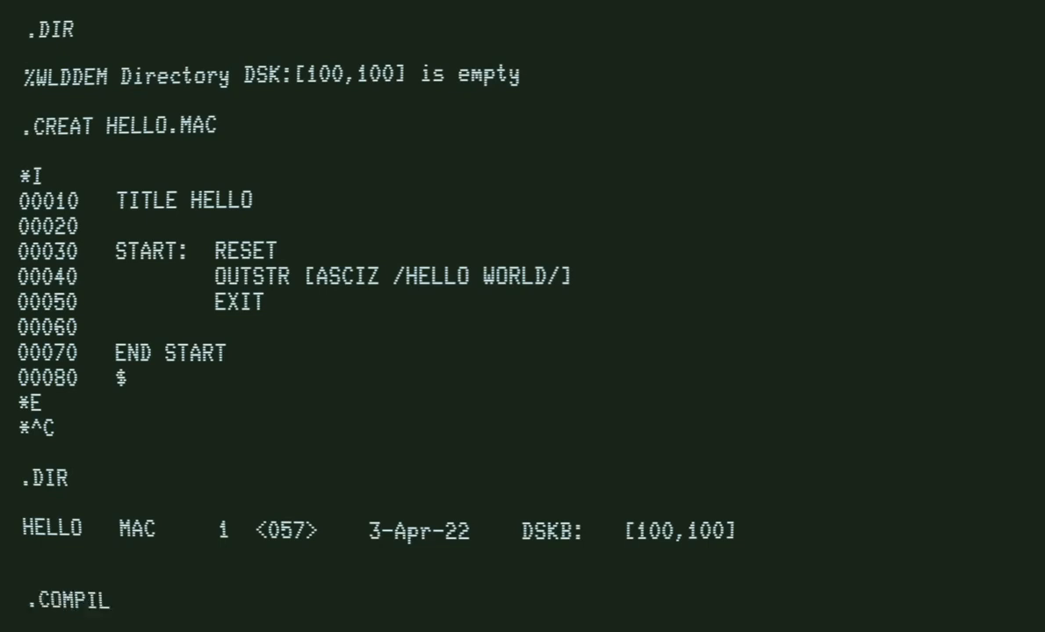
pyautogui.write('E')
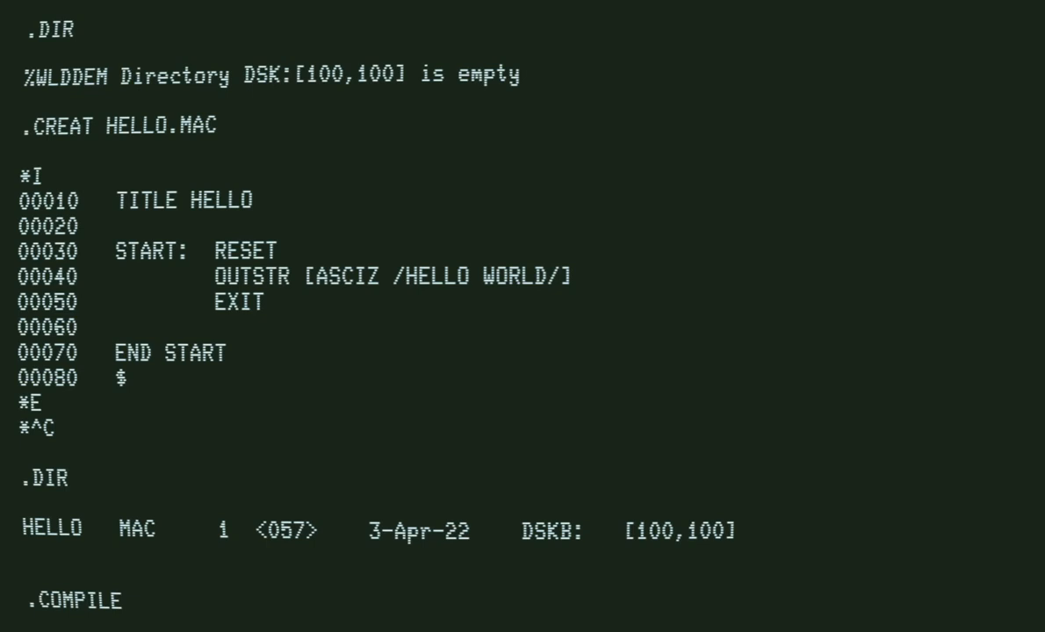
pyautogui.write('HELLOMAC')
pyautogui.write('COMPILE HELLO.MAC')
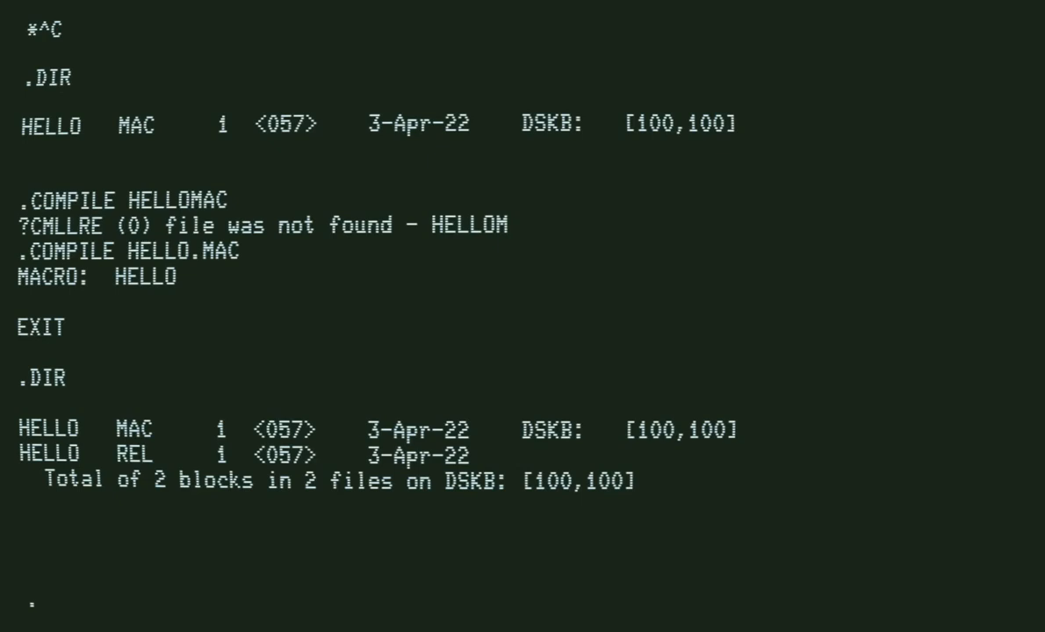
# LOAD the assembled program and START it so it prints HELLO WORLD.
pyautogui.write('LOAD')
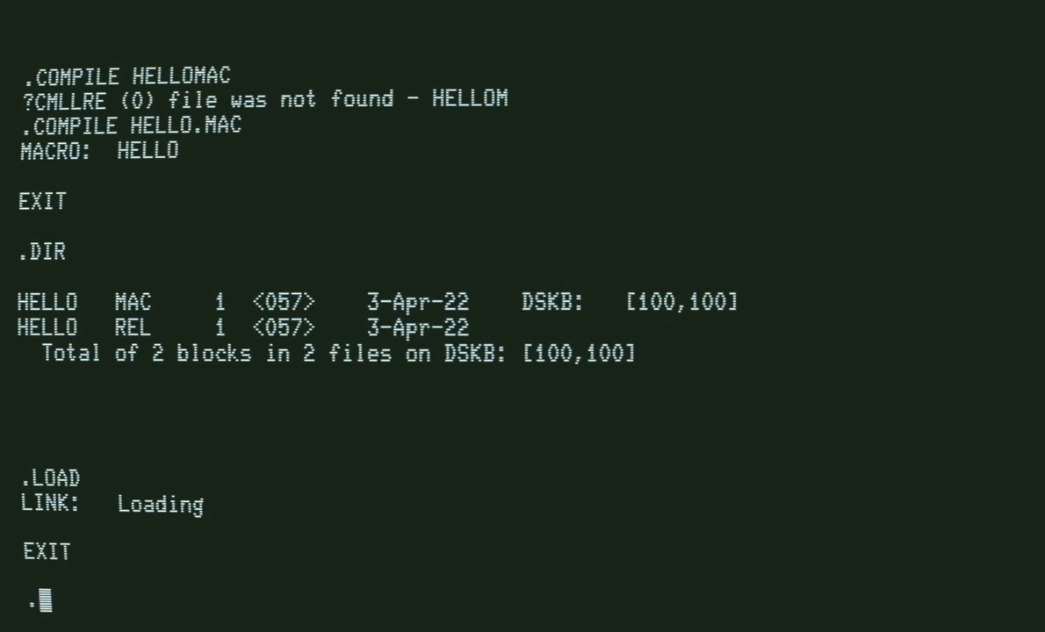
pyautogui.write('START')
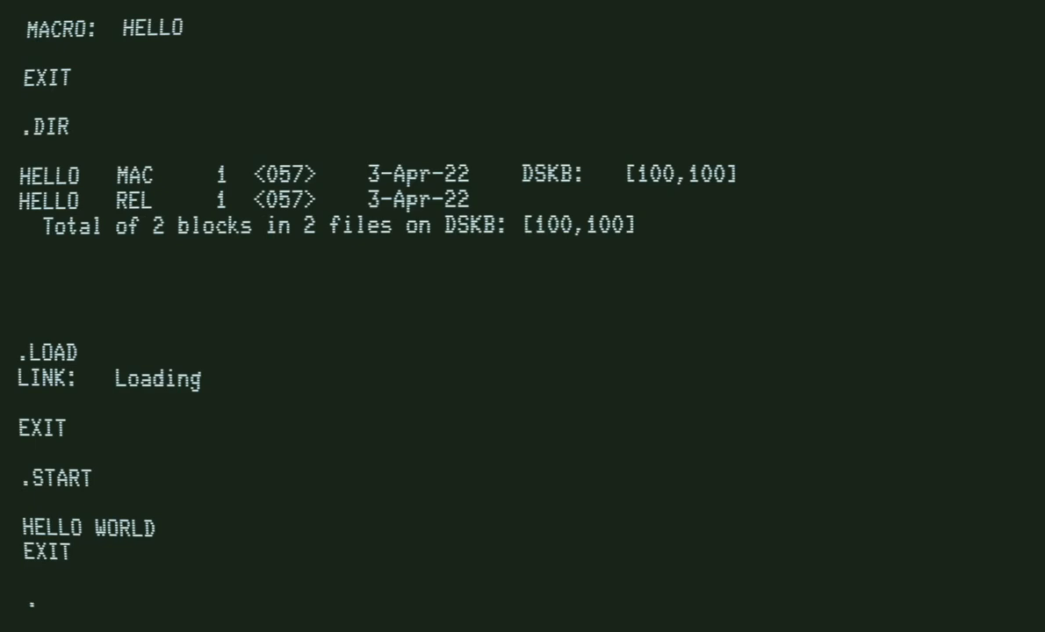
# SAVE as HELLO.EXE, confirm it with DIR, RUN HELLO to print HELLO WORLD, and begin KJOB/ logout.
pyautogui.write('SAVE HELLO')
pyautogui.write('D')
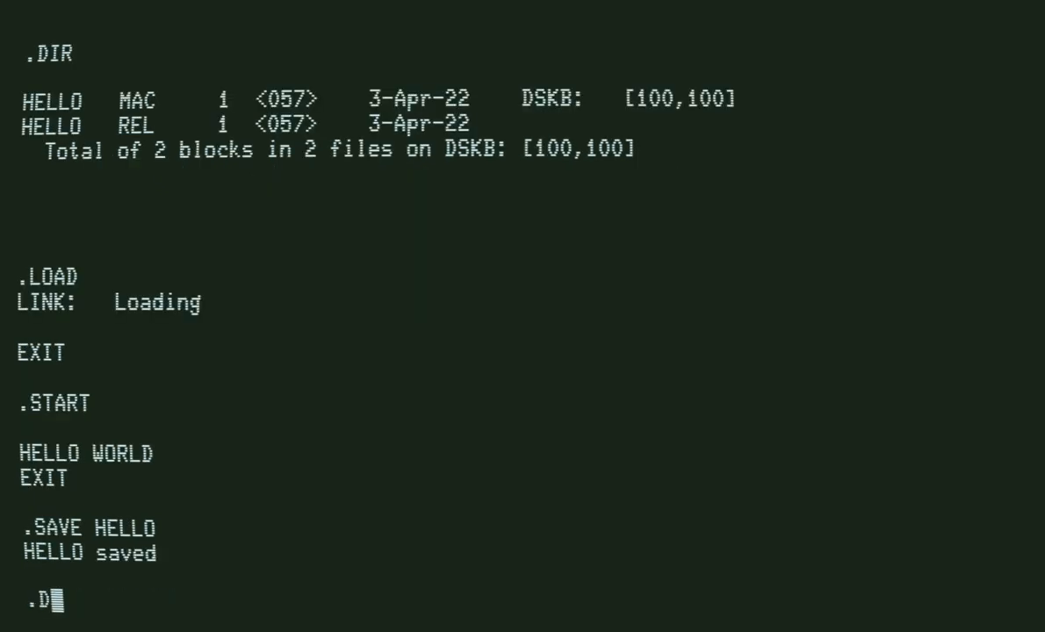
pyautogui.write('IR')
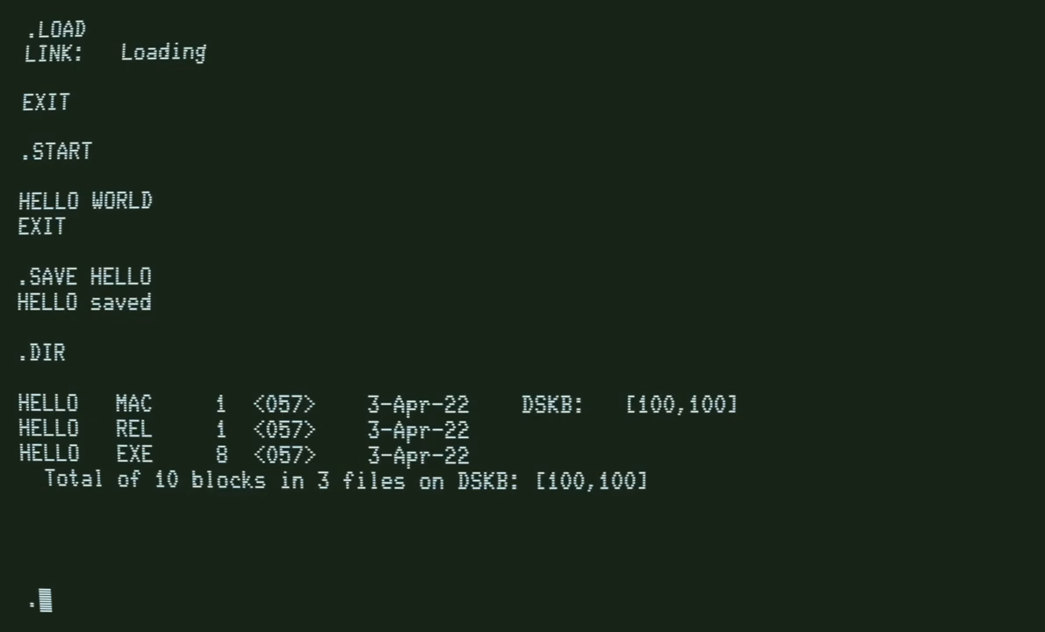
pyautogui.write('RUN HELLO')
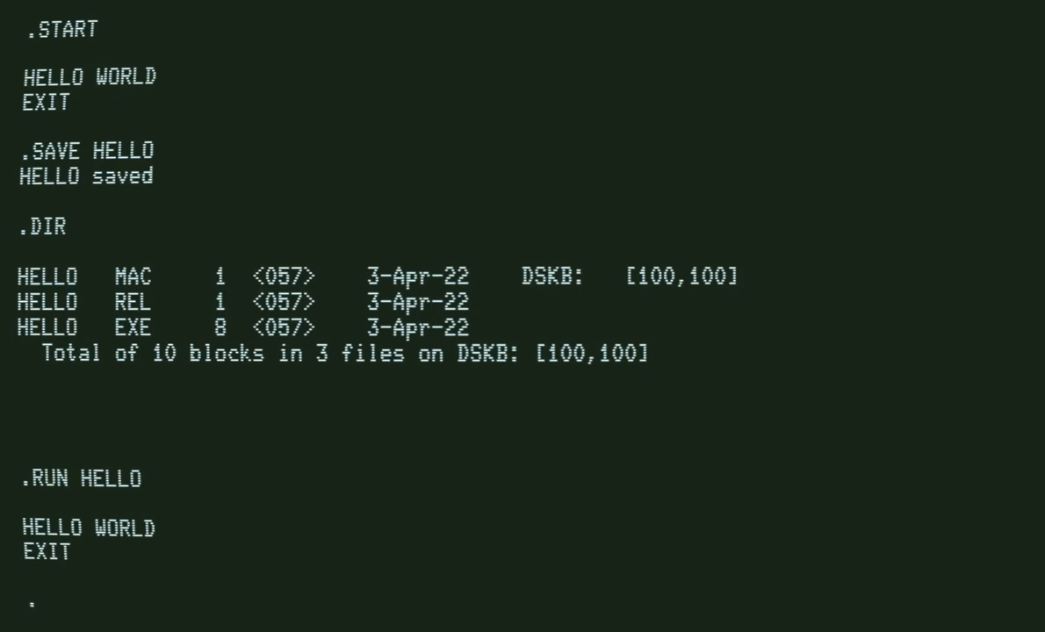
pyautogui.write('KJOB/')
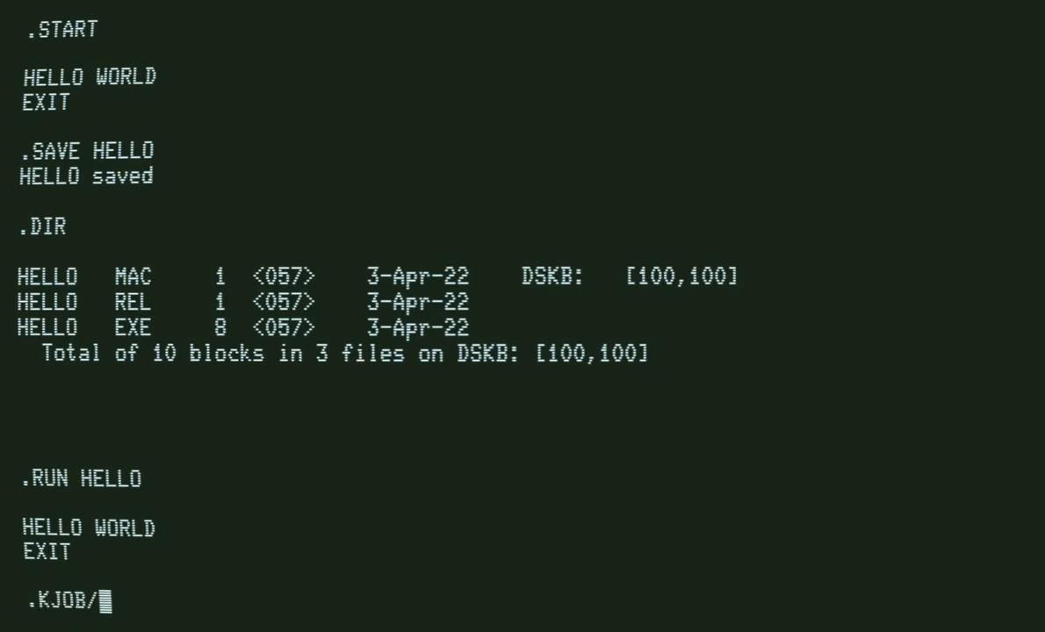